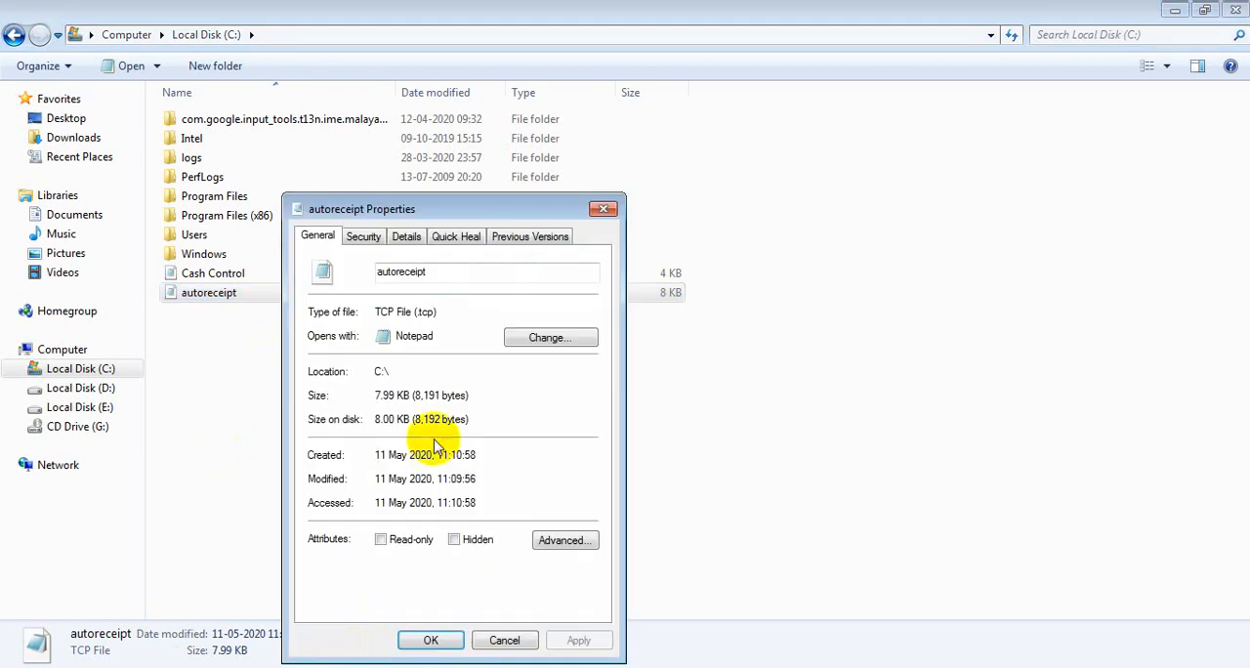
Check the security permissions of autoreceipt.tcp, then cancel its Properties dialog.
click(363, 236)
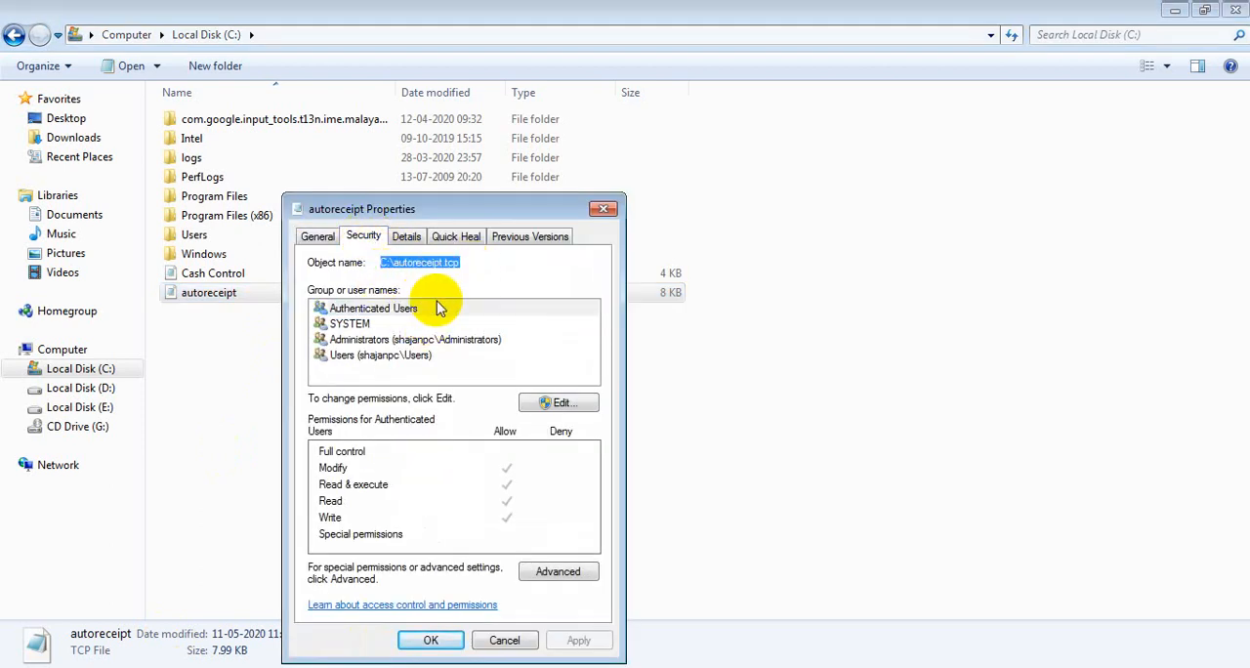
mouse_move(449, 339)
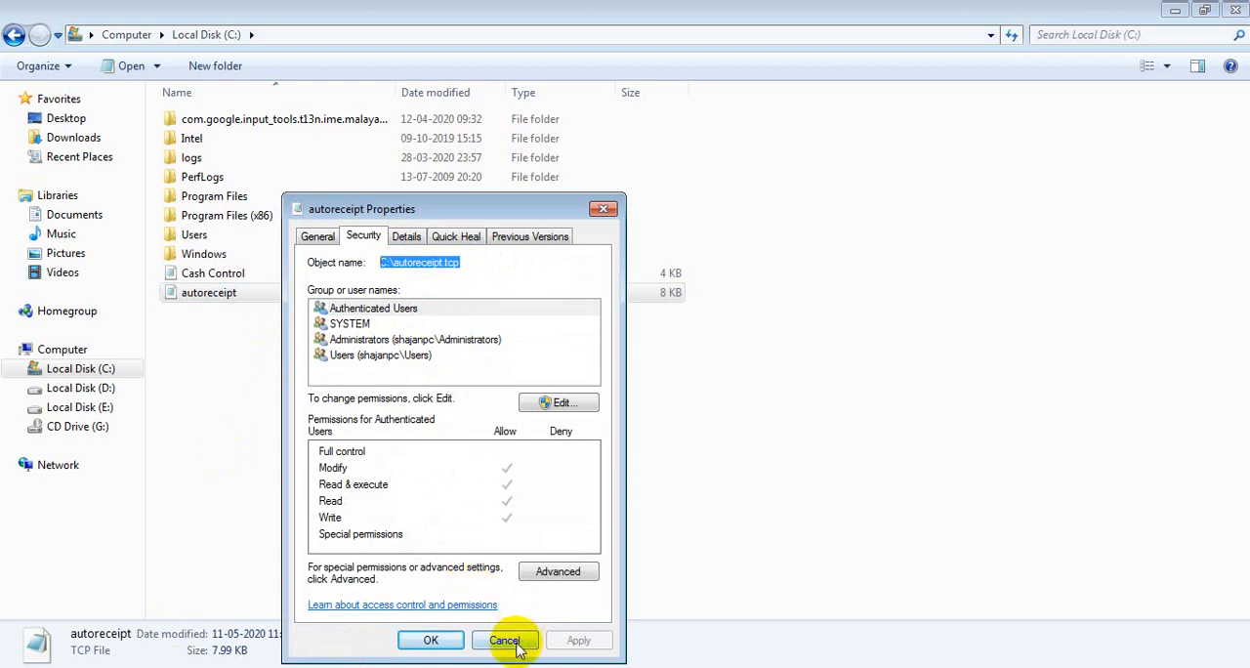
click(503, 639)
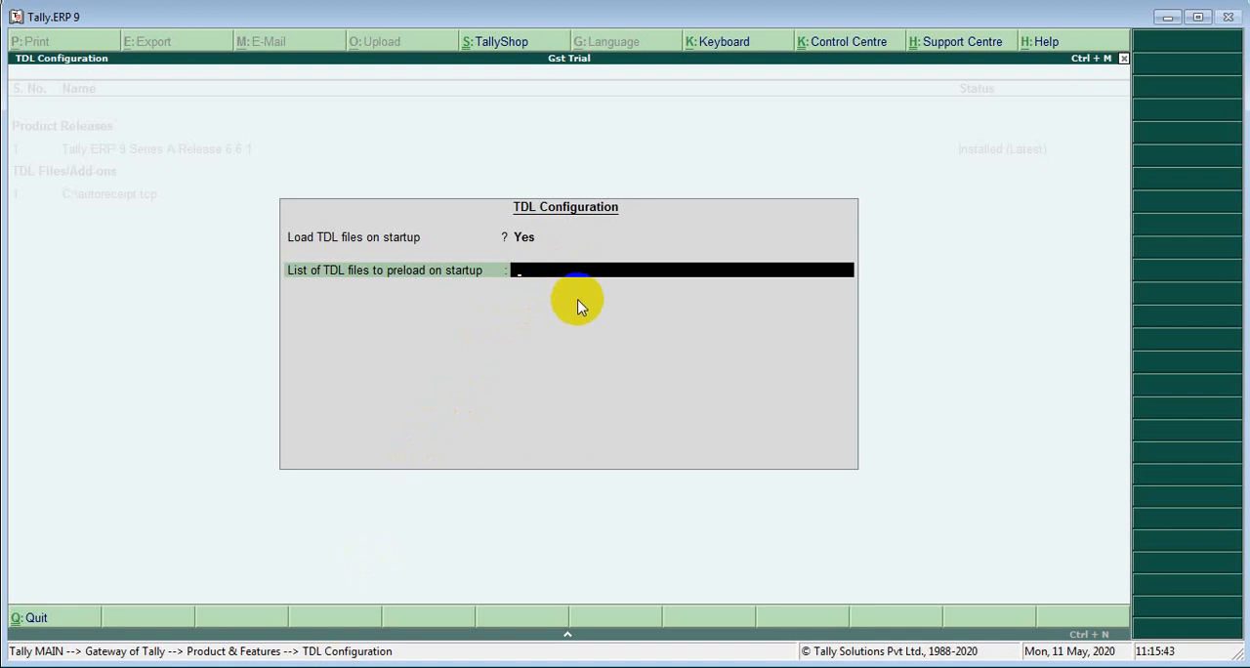
Add C:\autoreceipt.tcp to the list of TDL files to preload.
text(C:\autoreceipt.tcp)
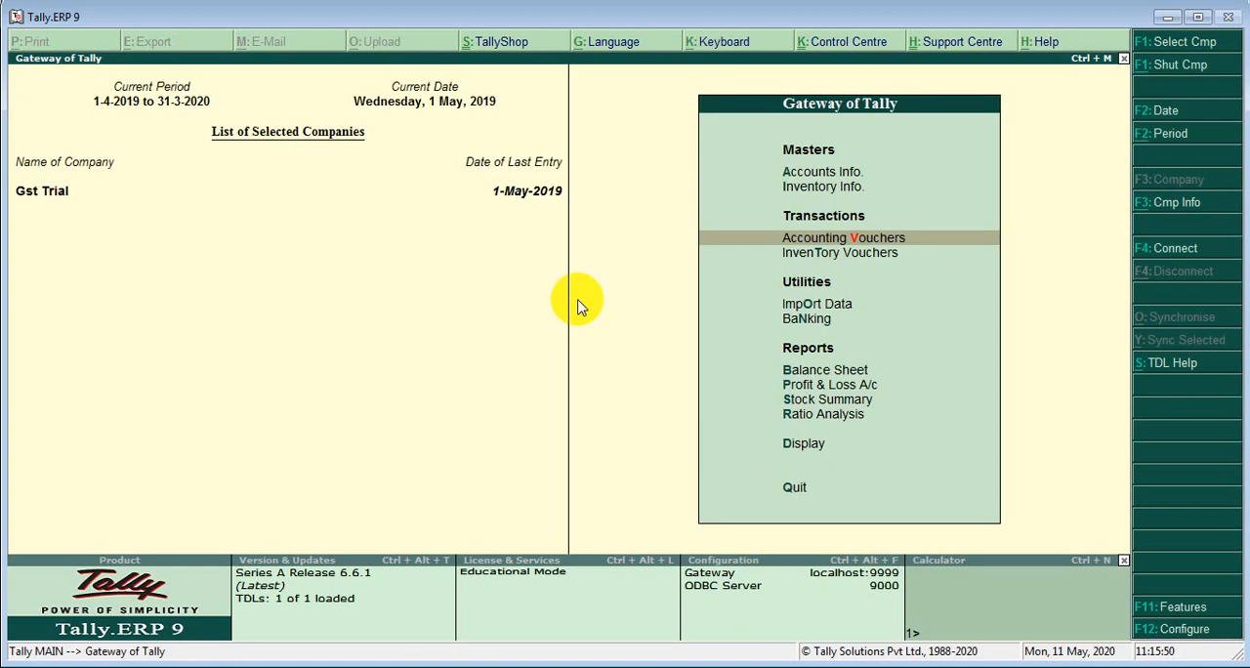
Enter a B2b voucher for Abc Customer: one Hp Laptop 3528 at 22,000.
click(843, 238)
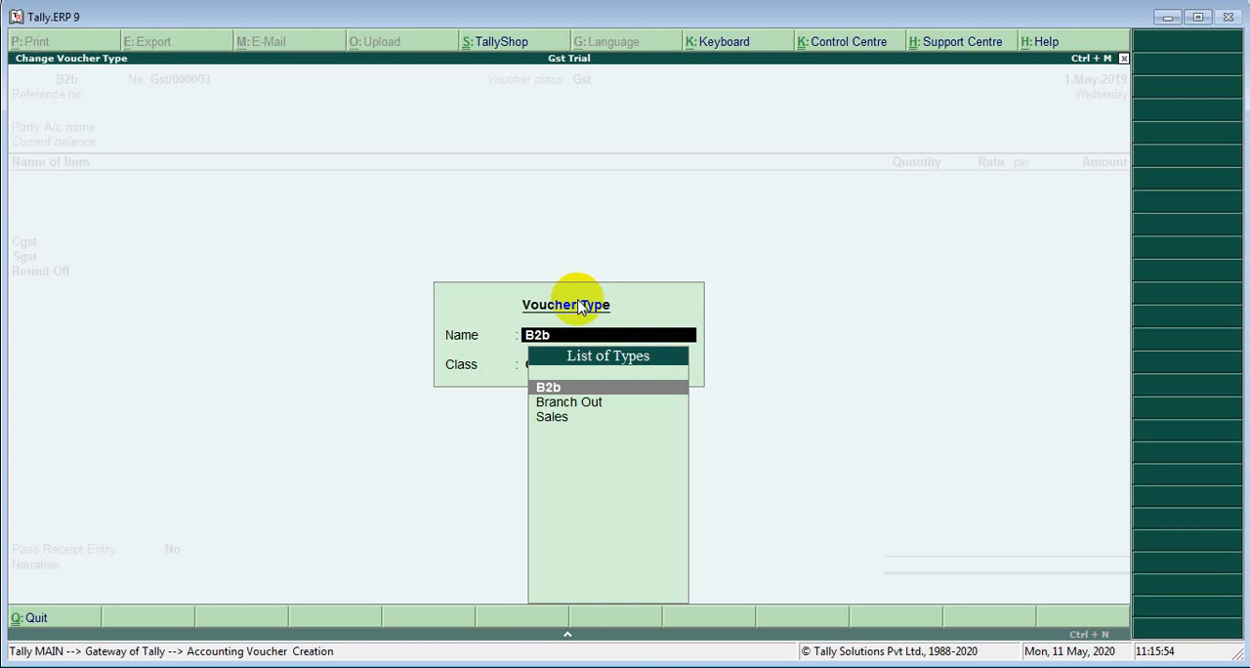
click(548, 387)
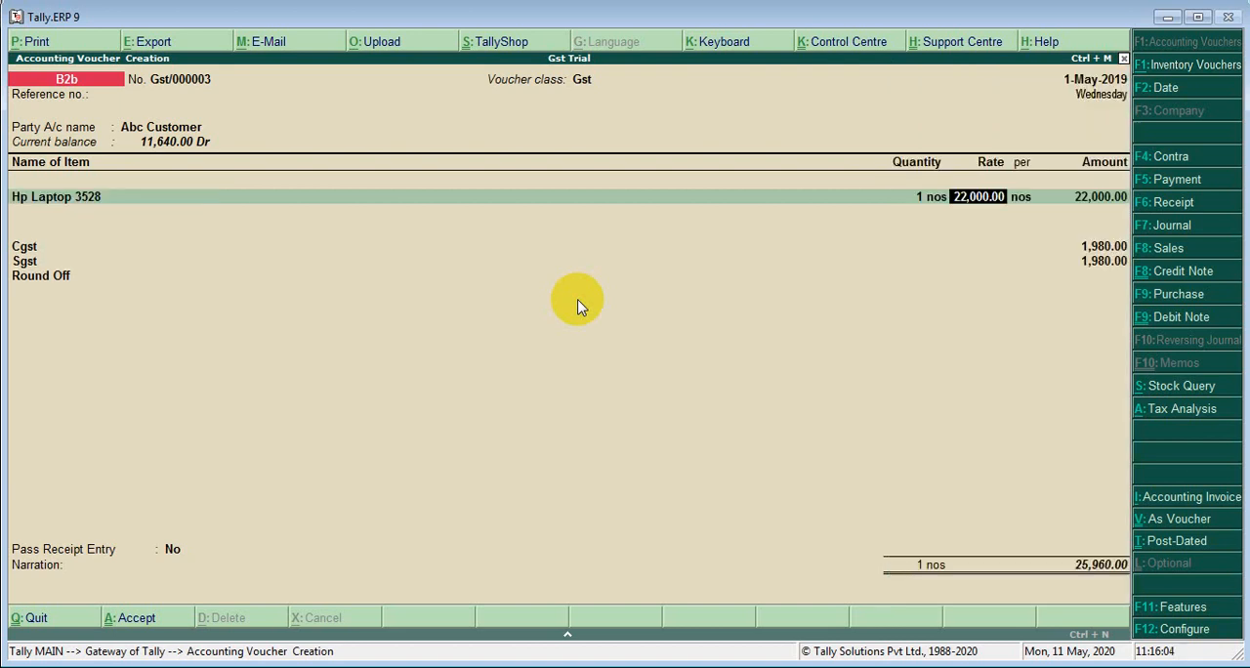
click(173, 548)
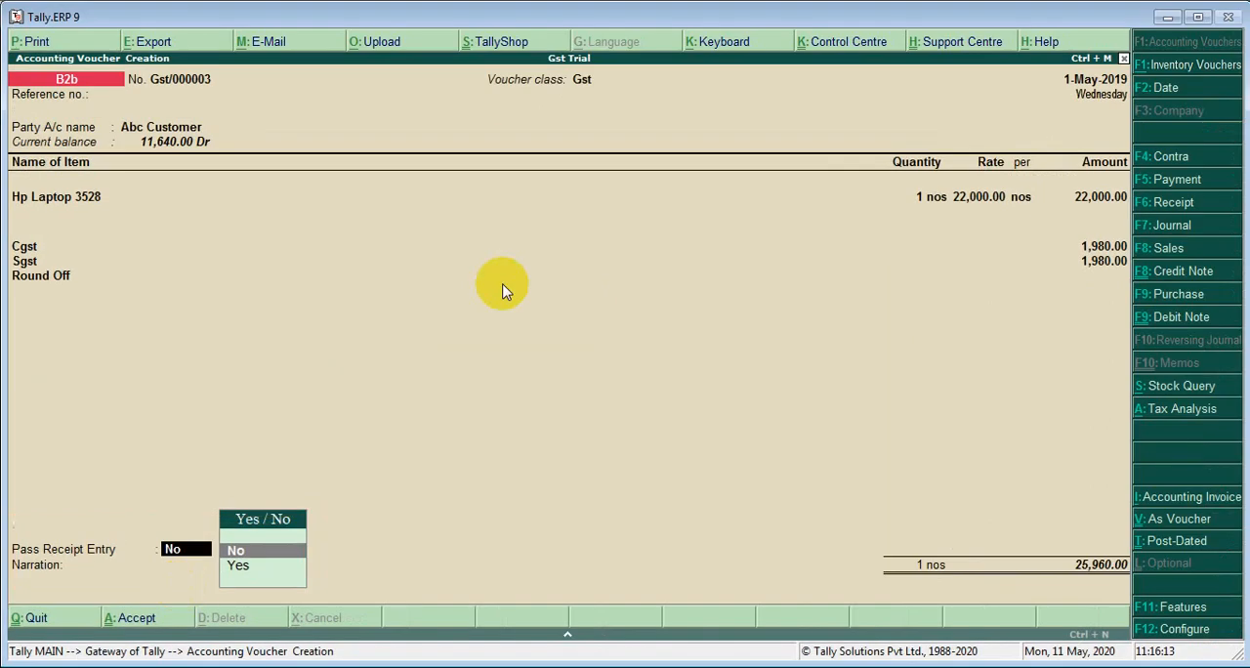
Pass a 3,000 Cash receipt entry with bank Not Applicable, and confirm.
key(Down)
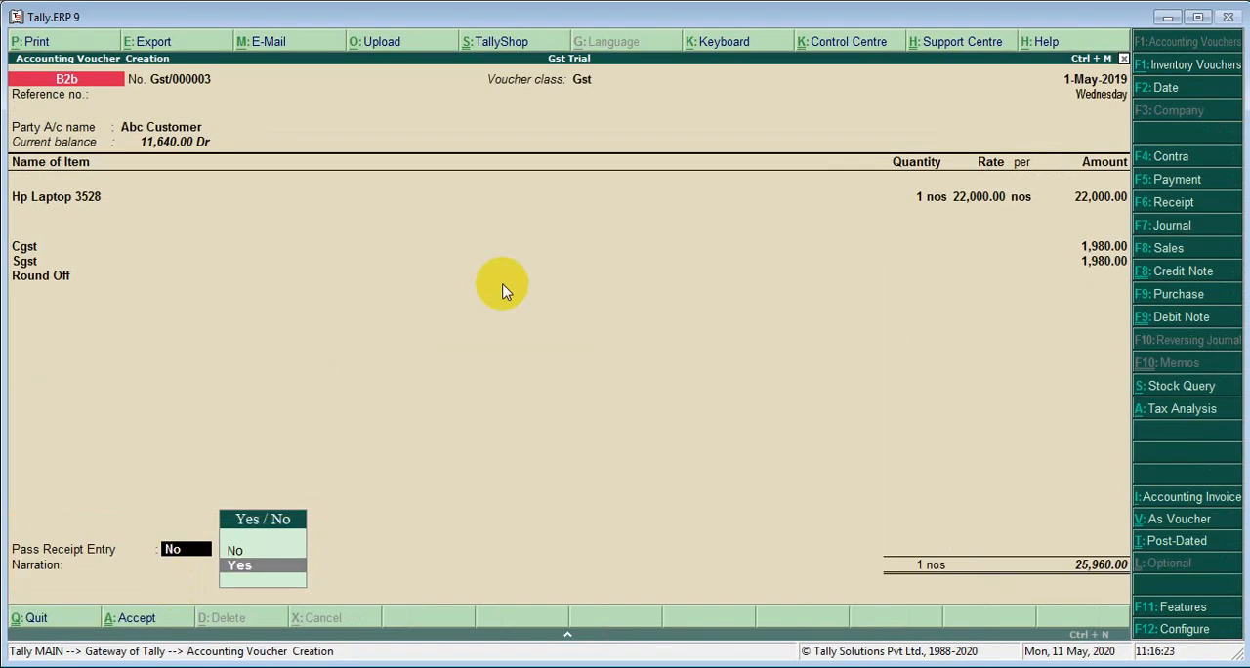
click(239, 564)
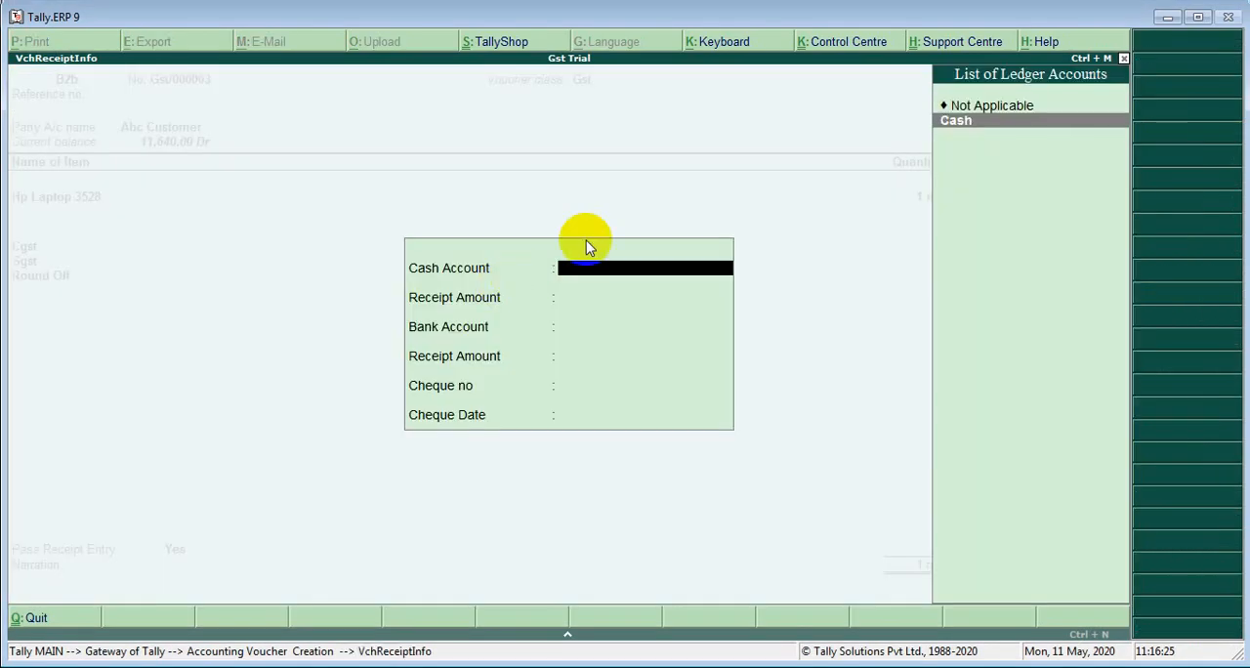
click(955, 121)
text(3,000)
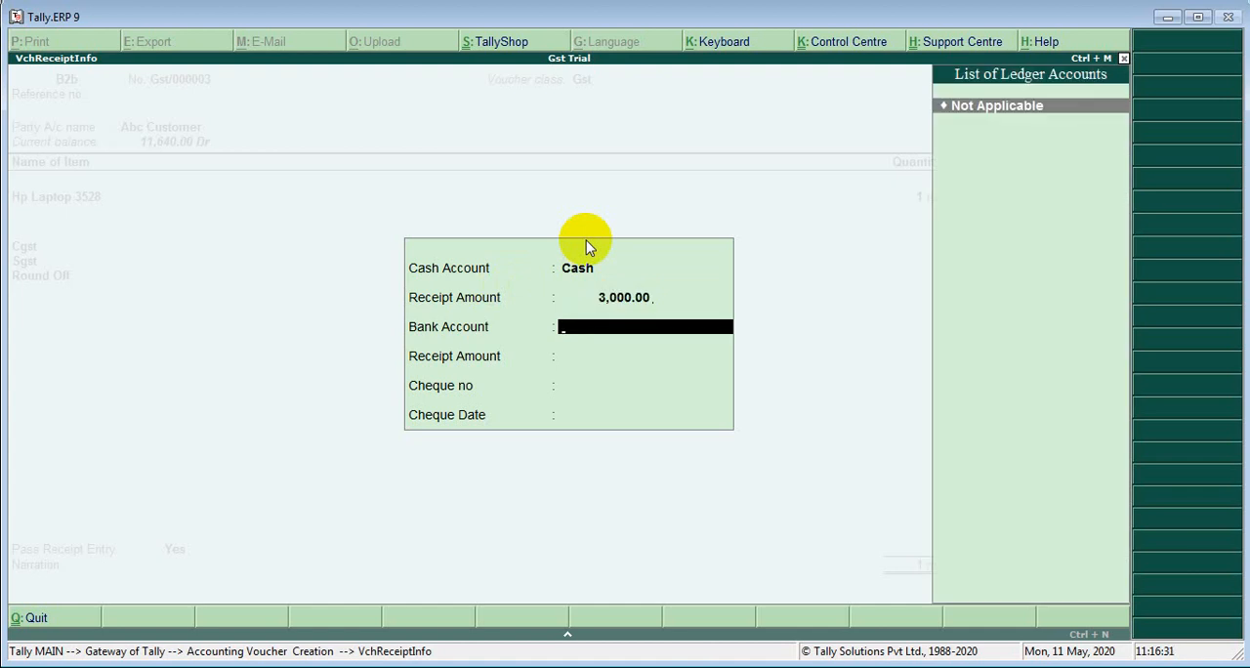
click(996, 104)
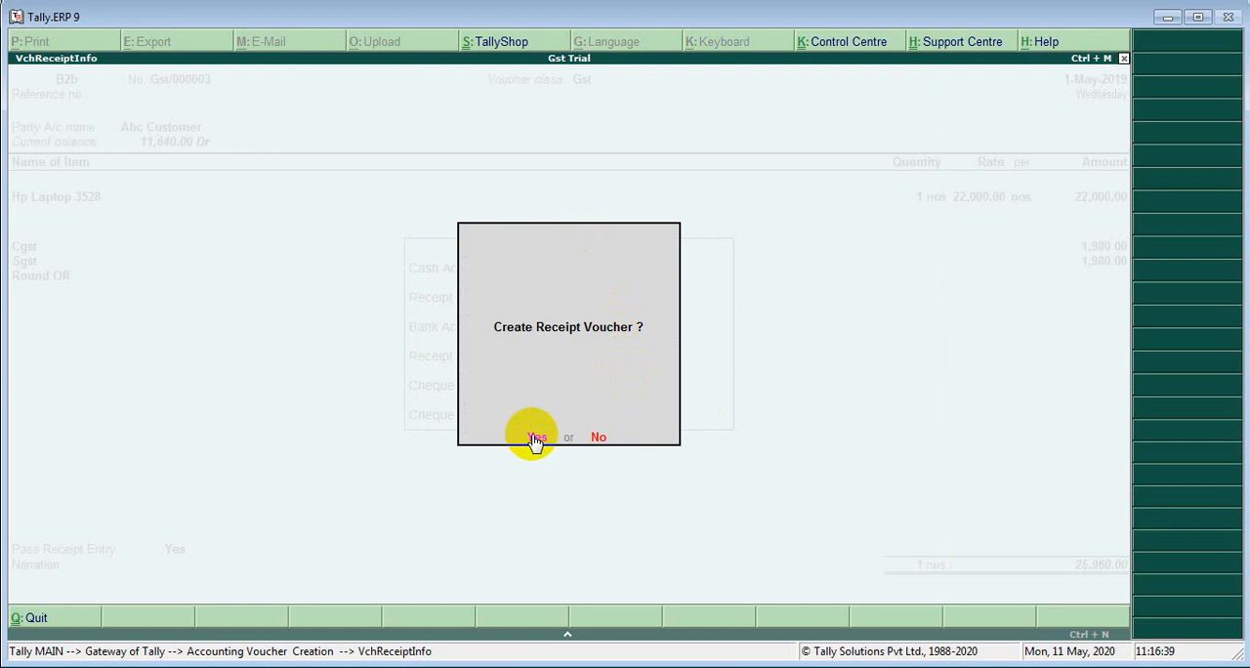
click(534, 437)
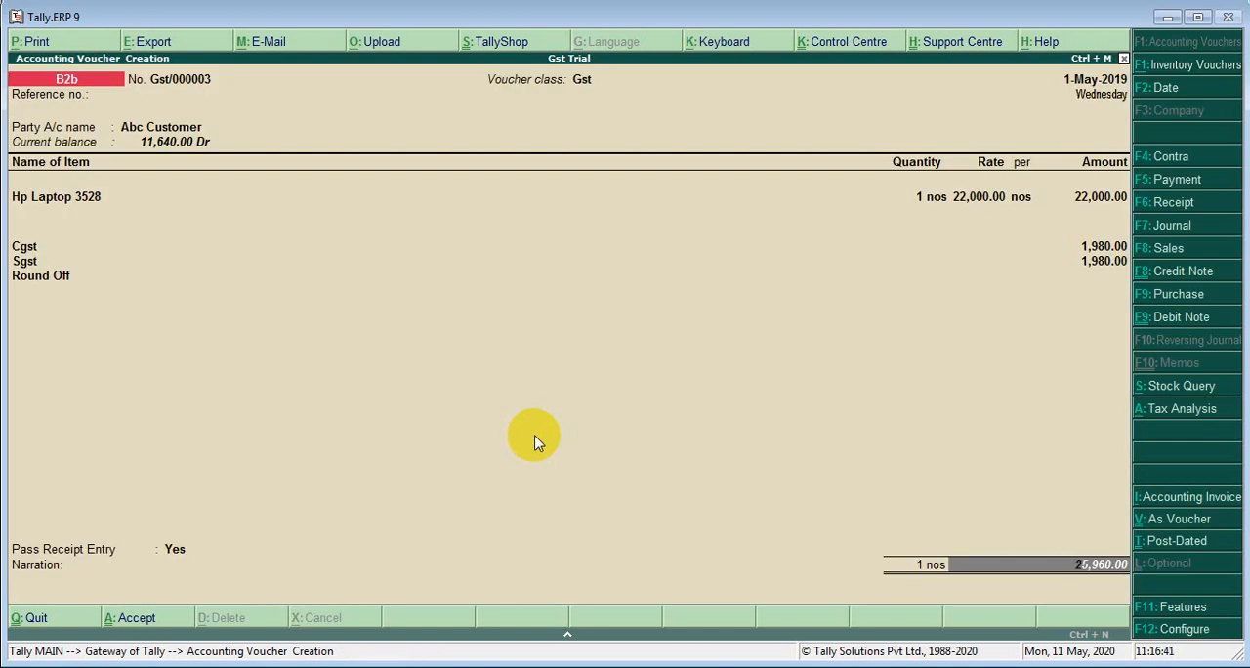
Save the voucher and find B2b Gst/000003 for 25,960 in the Day Book.
click(30, 41)
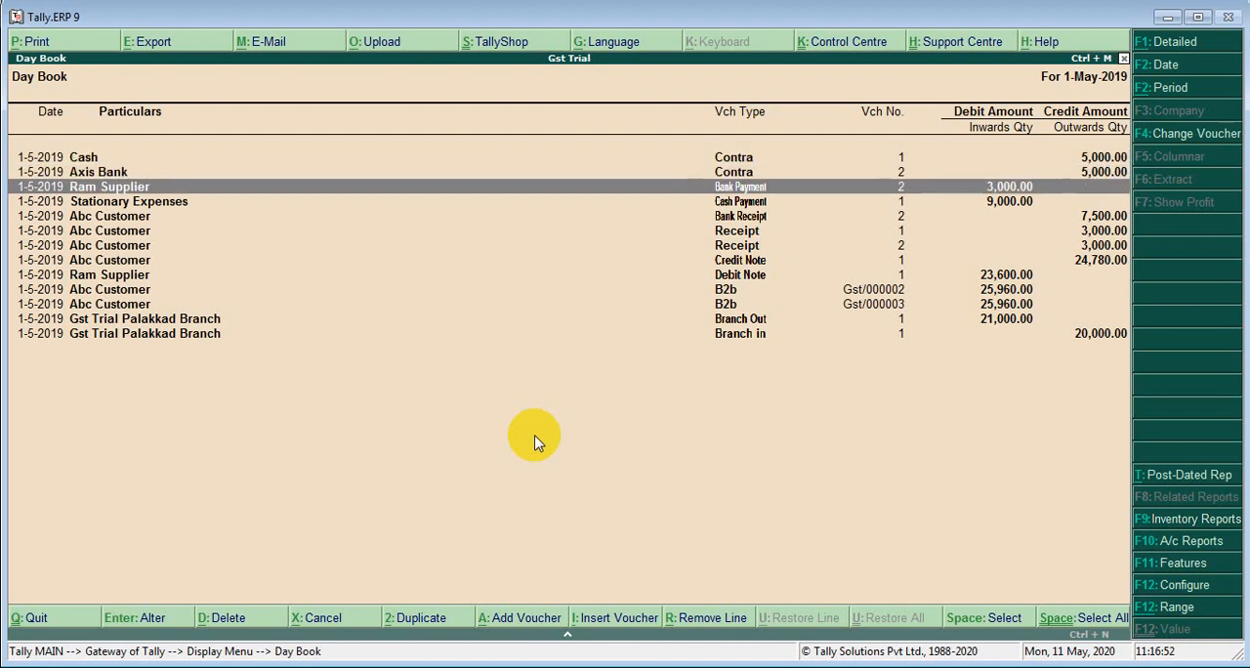
key(Down)
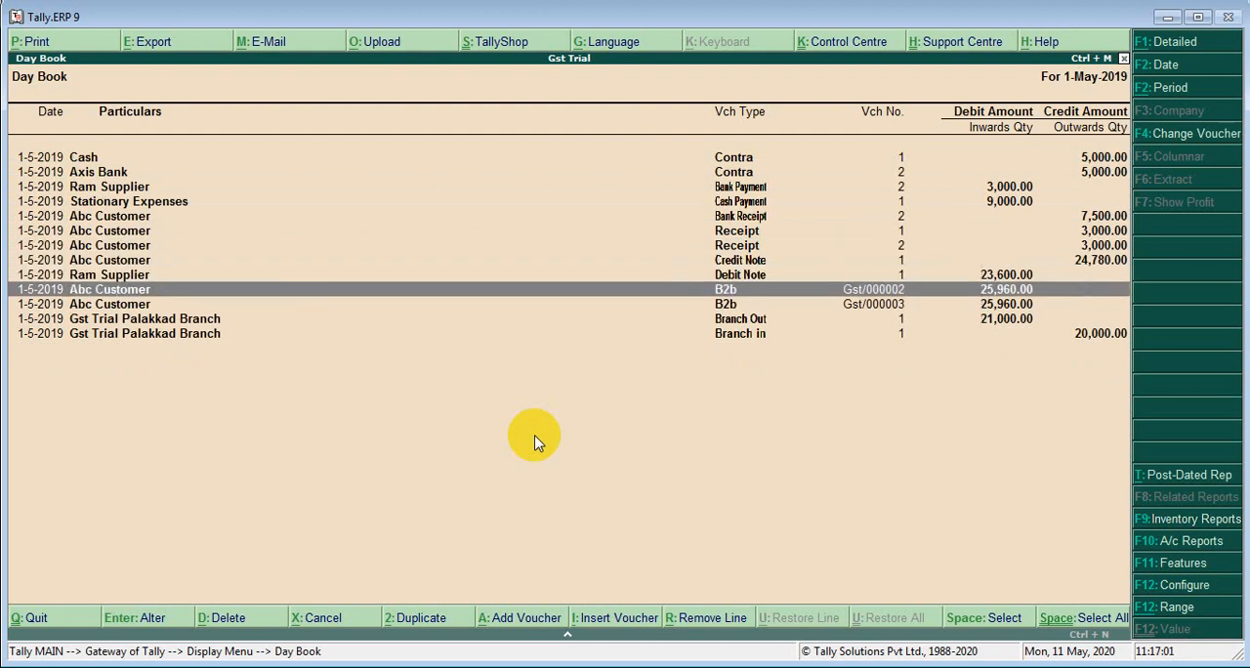
key(Down)
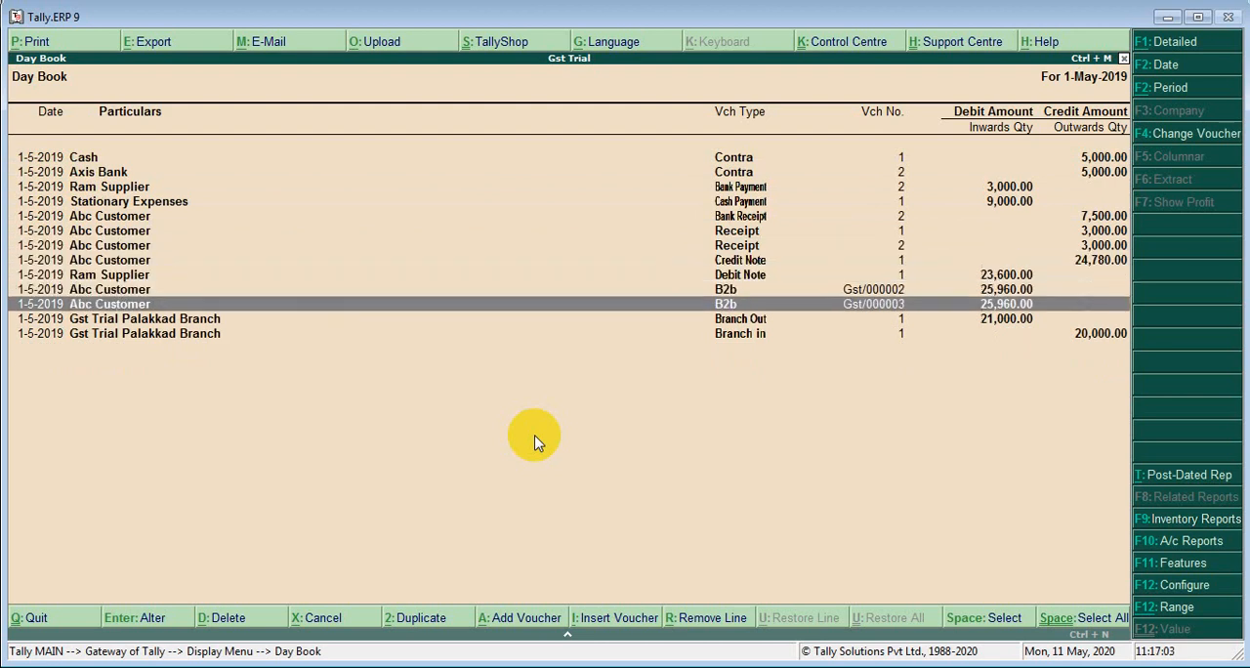